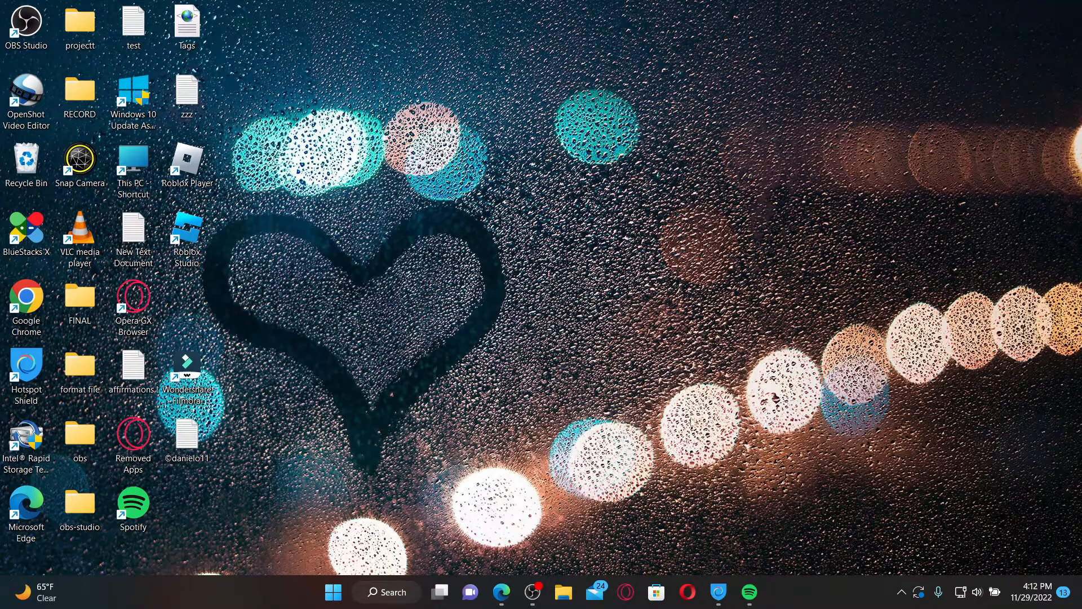
mouse_move(510, 562)
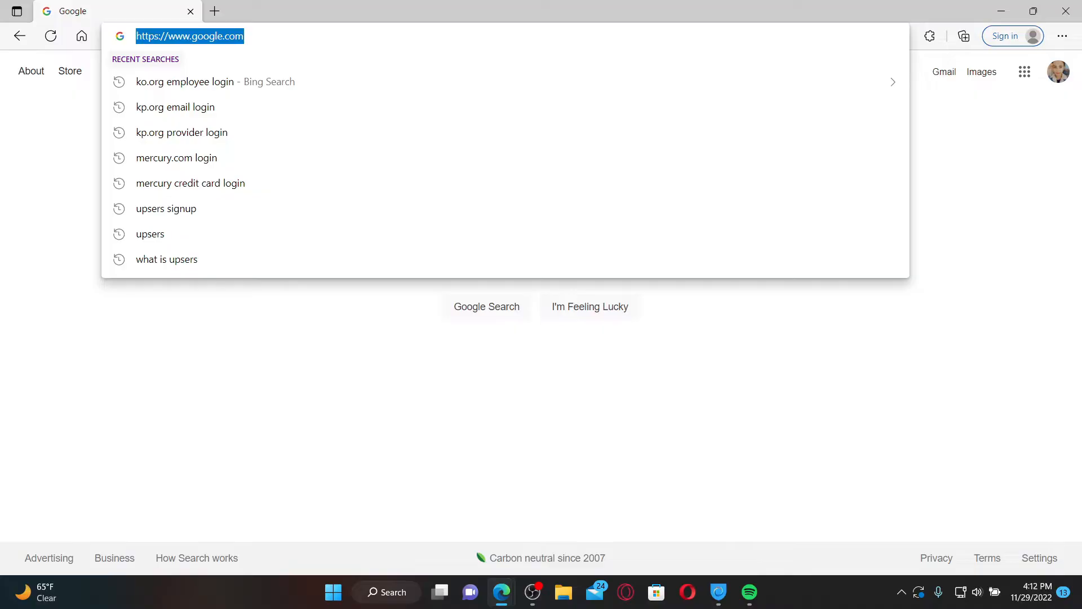
text(epf.kp.org)
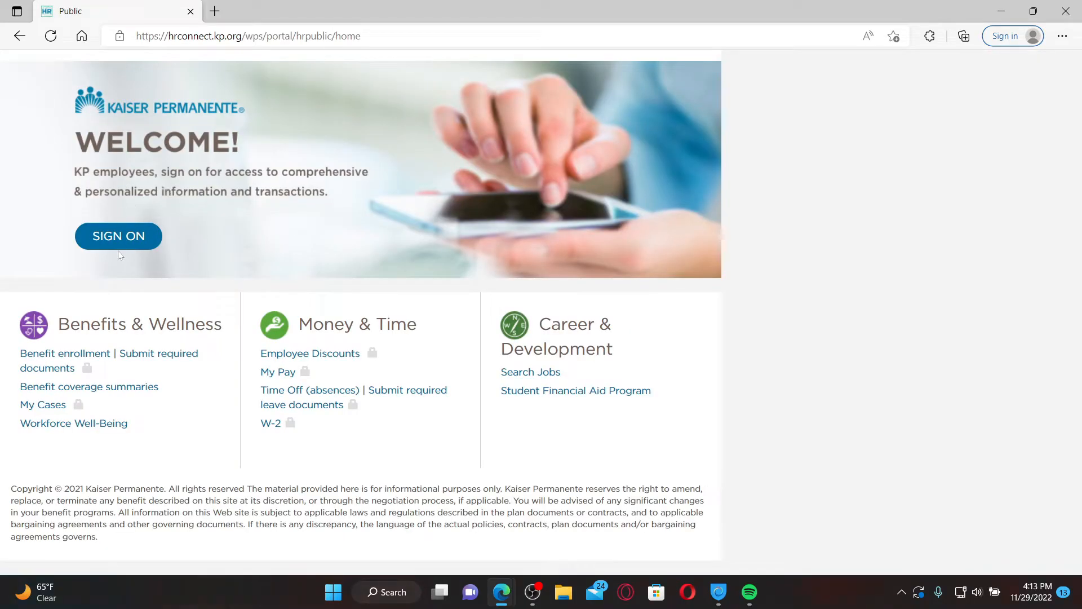
click(117, 235)
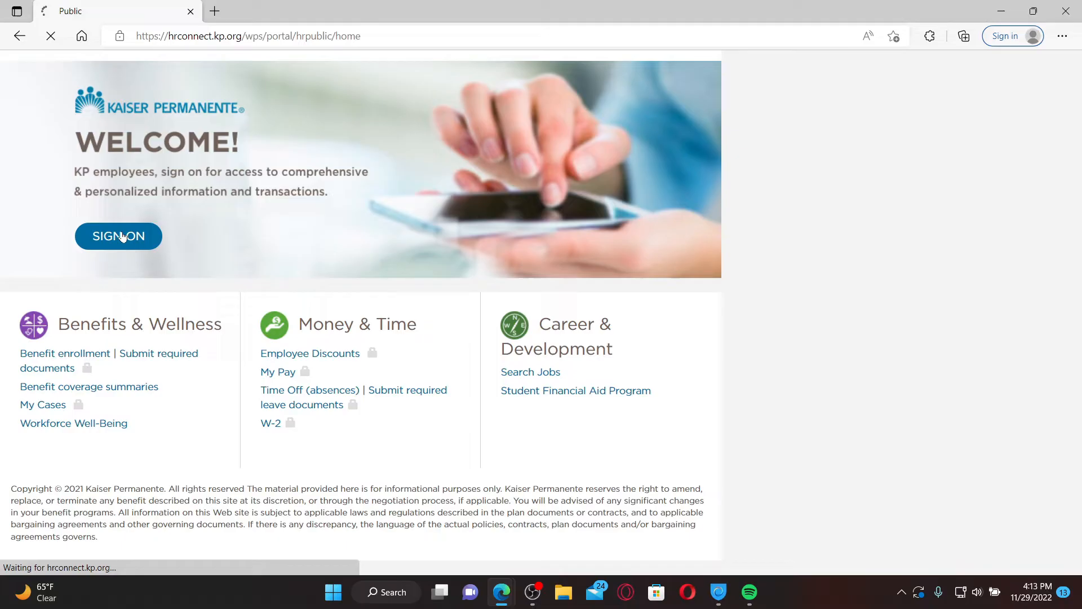
click(118, 236)
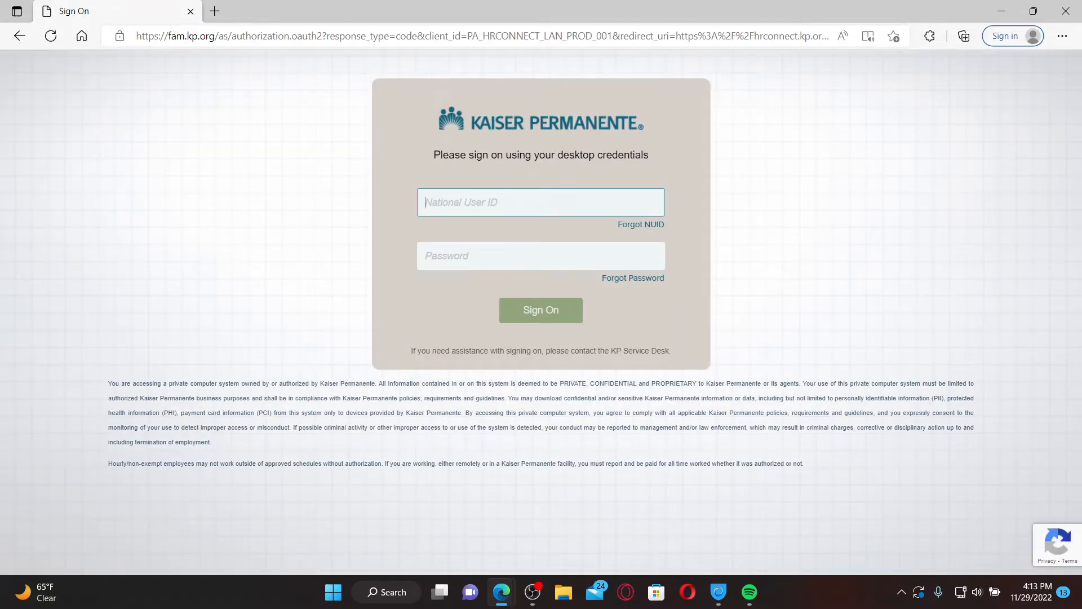
text(rup907)
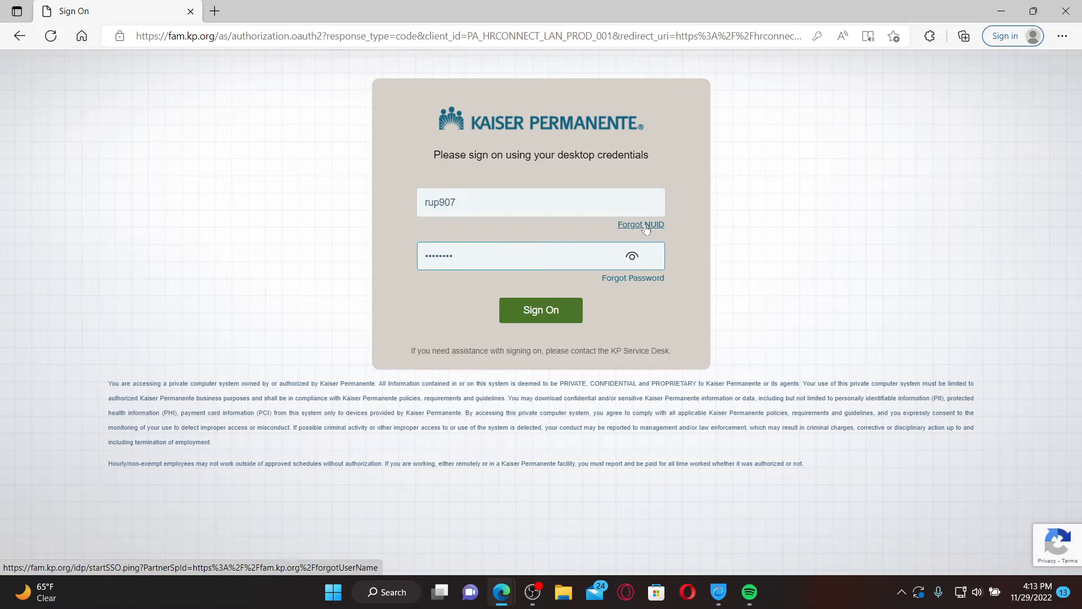
mouse_move(456, 295)
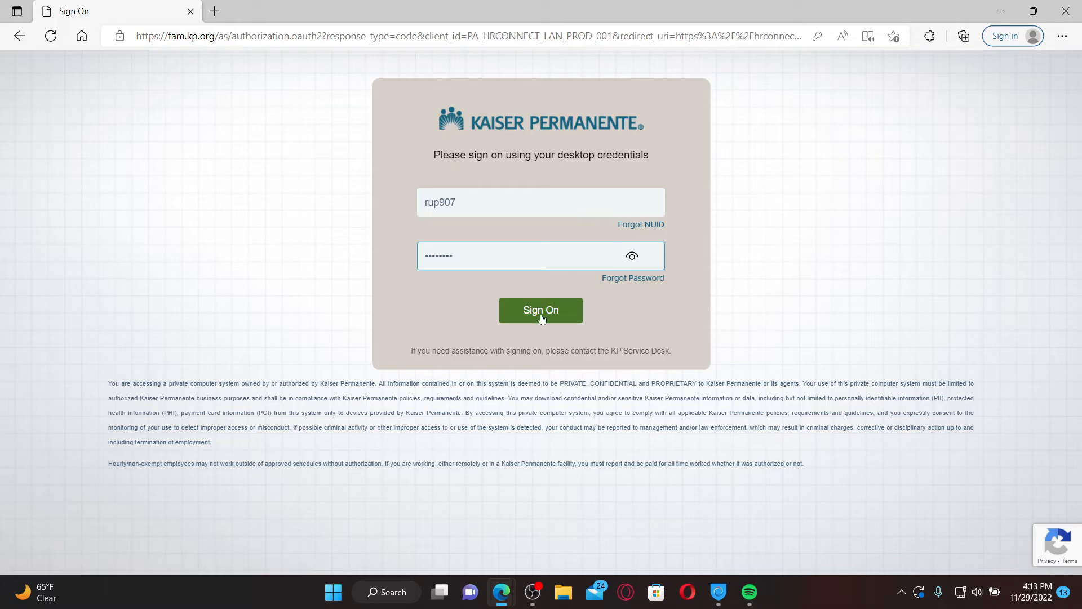
mouse_move(546, 313)
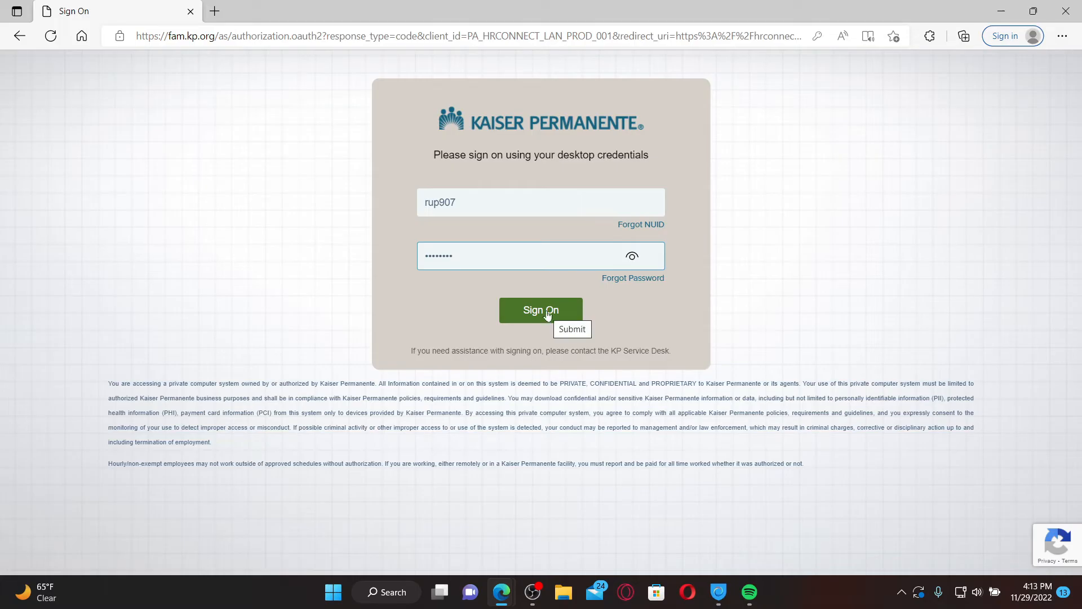